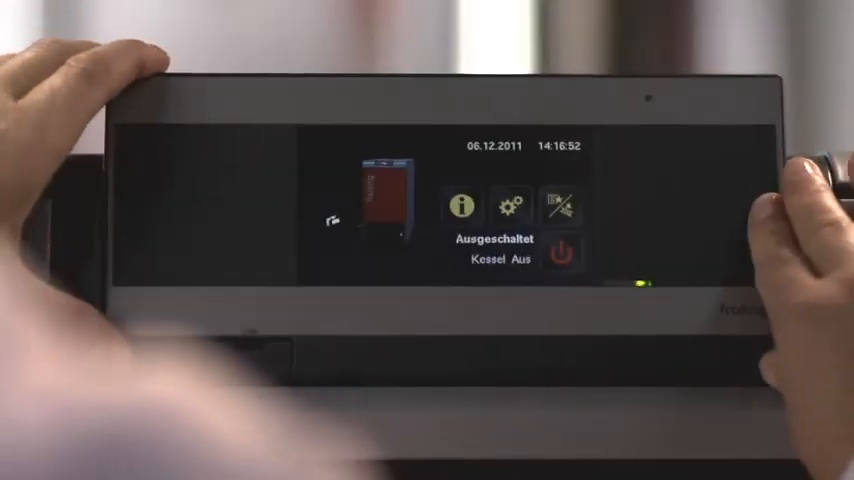
click(570, 256)
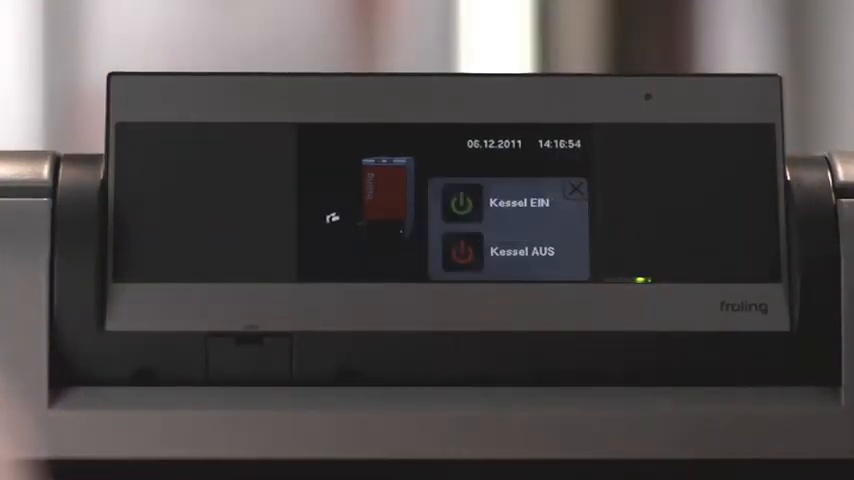
click(462, 250)
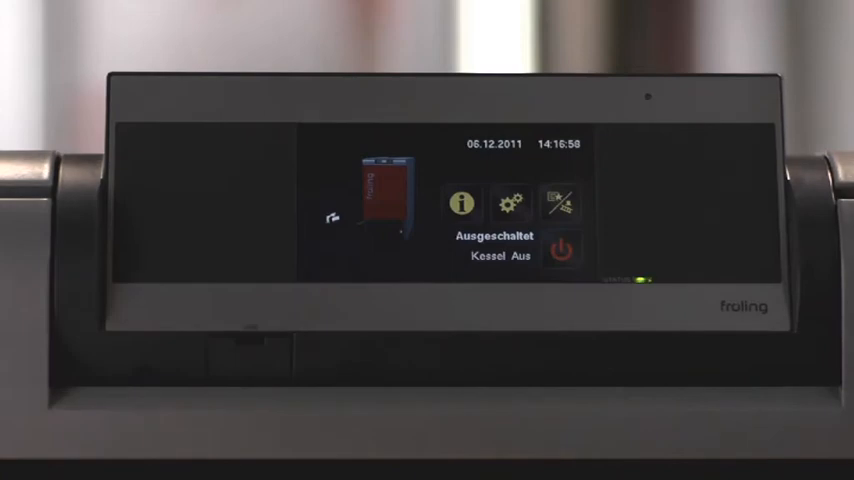